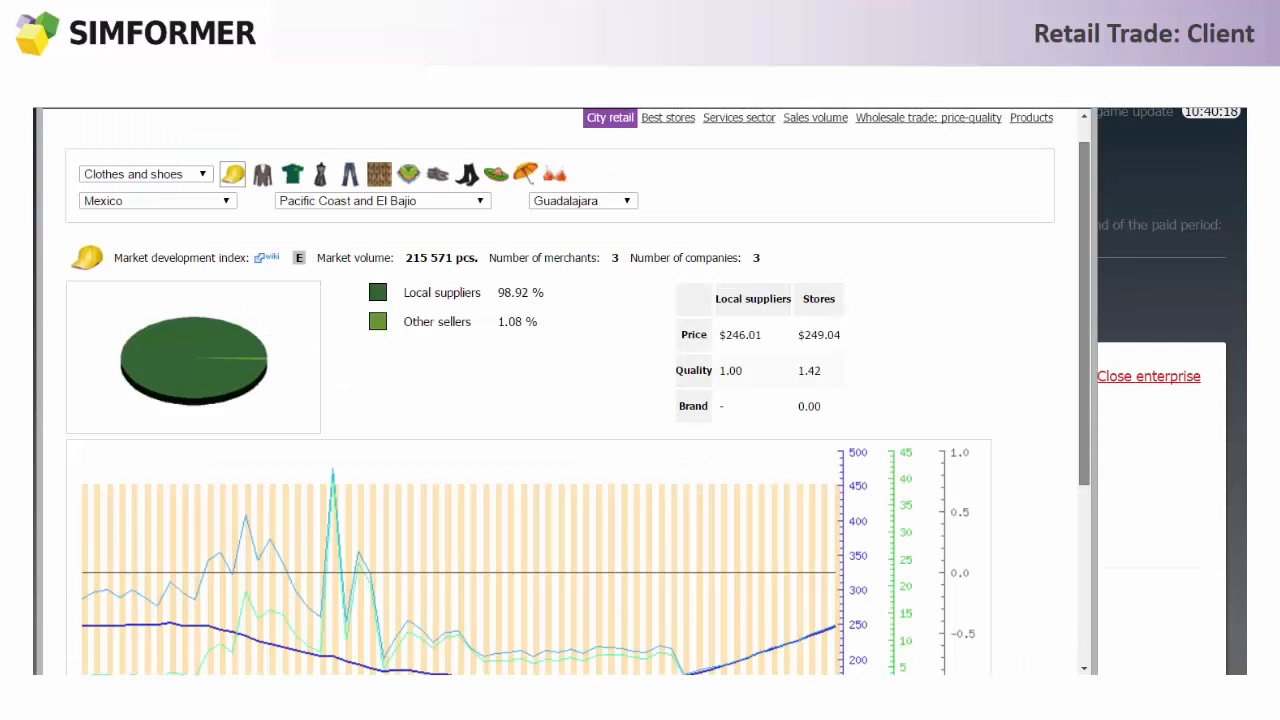
scroll(down, 3)
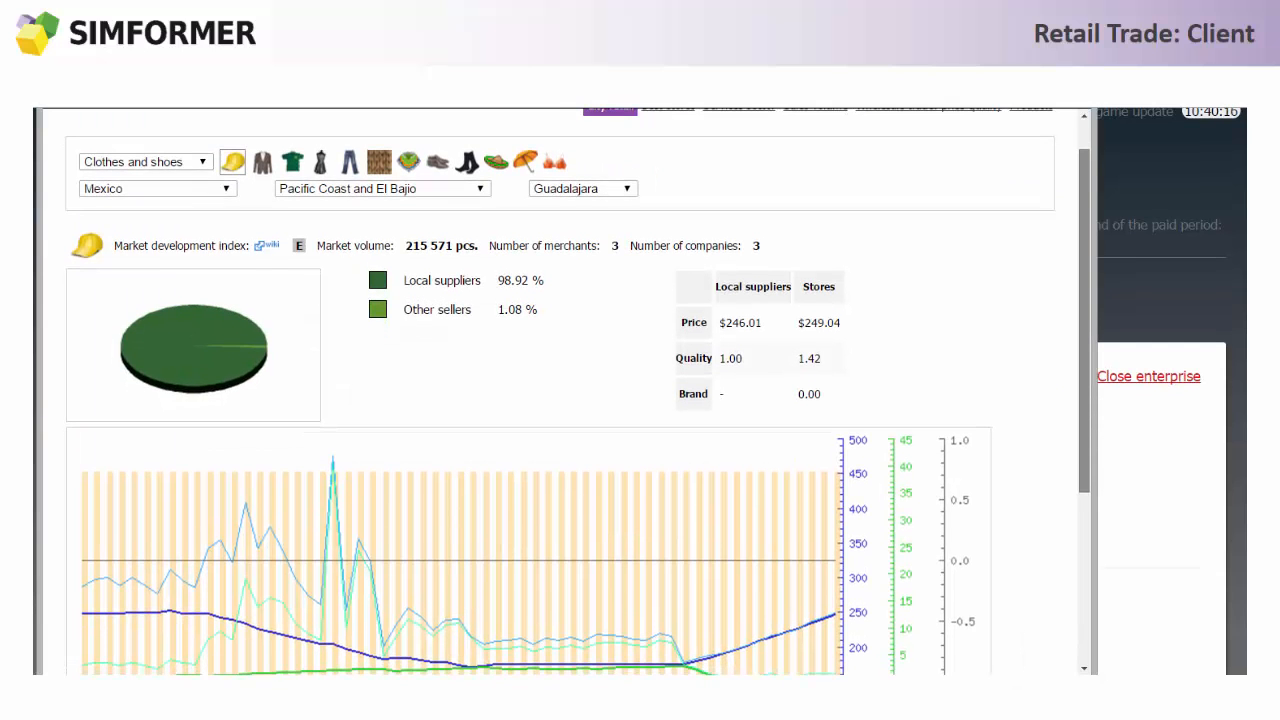
scroll(down, 3)
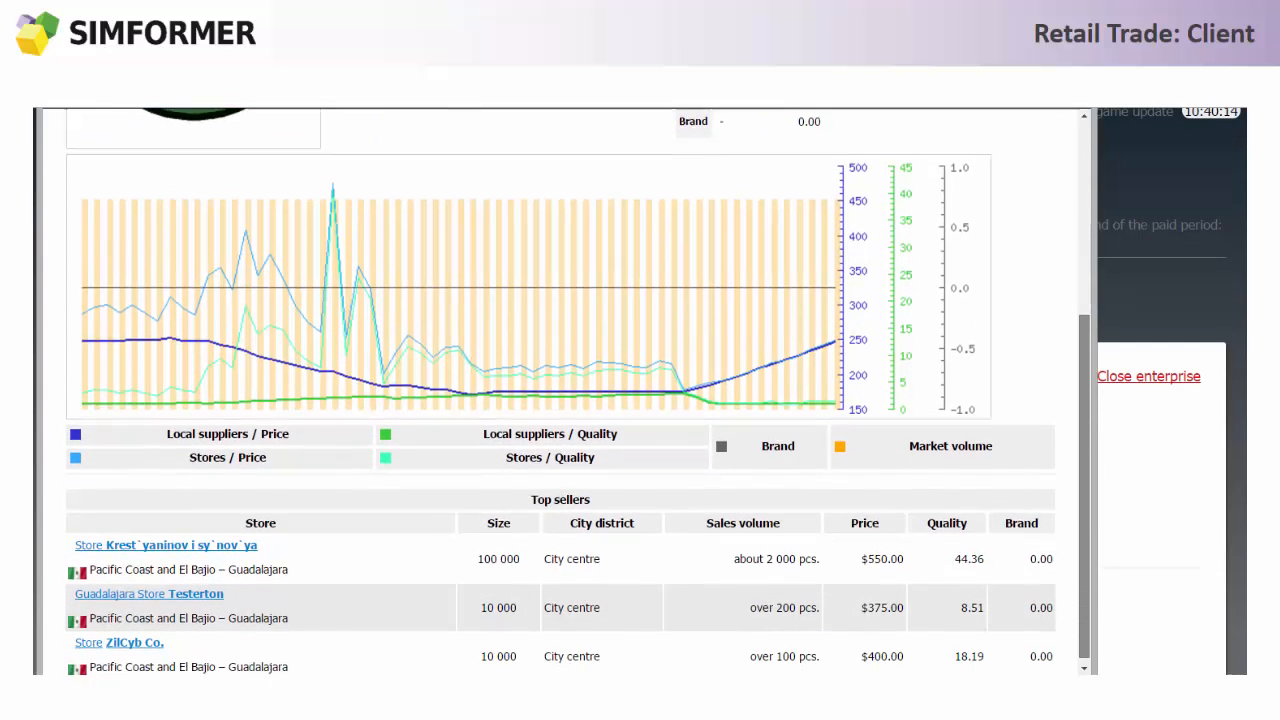